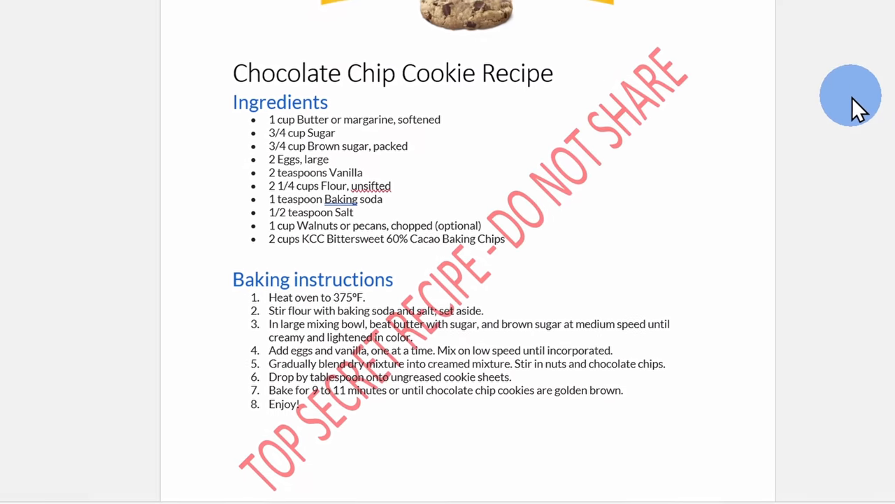
Step: Apply the grey diagonal CONFIDENTIAL preset watermark from the Design watermark gallery
{"action": "left_click", "coordinate": [660, 35]}
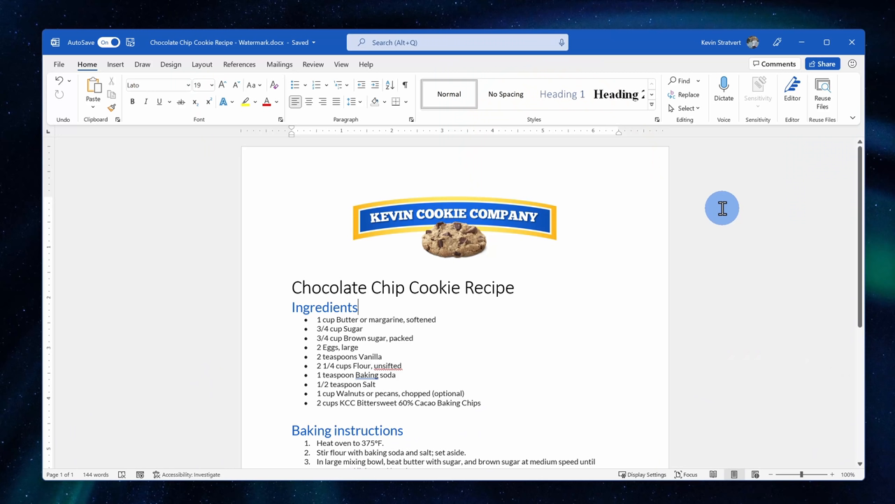
{"action": "mouse_move", "coordinate": [710, 235]}
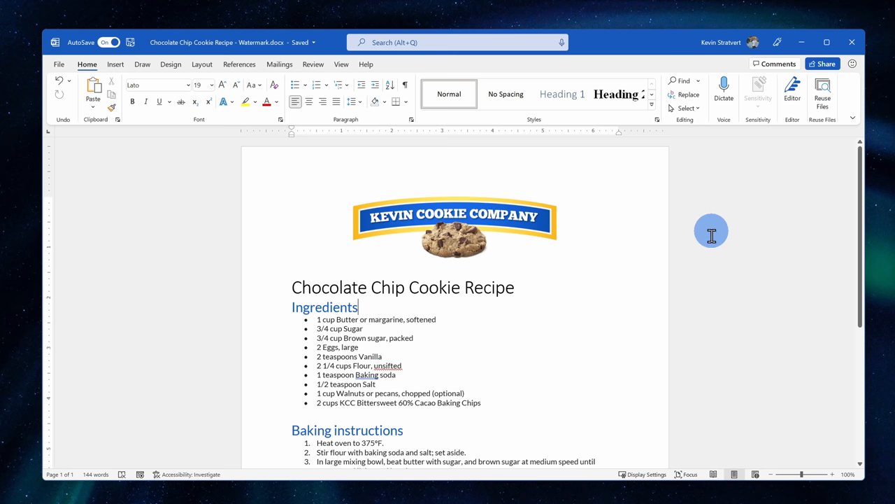
{"action": "mouse_move", "coordinate": [704, 288]}
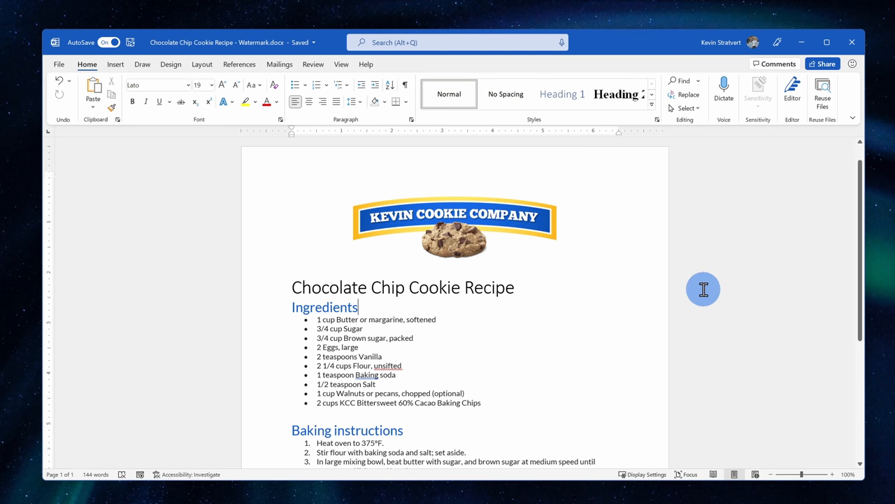
{"action": "scroll", "scroll_direction": "down", "scroll_amount": 3}
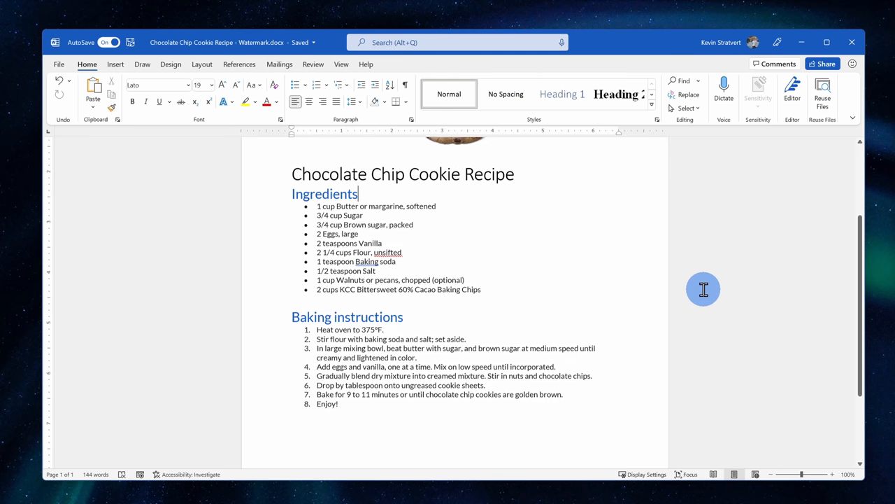
{"action": "scroll", "scroll_direction": "up", "scroll_amount": 3}
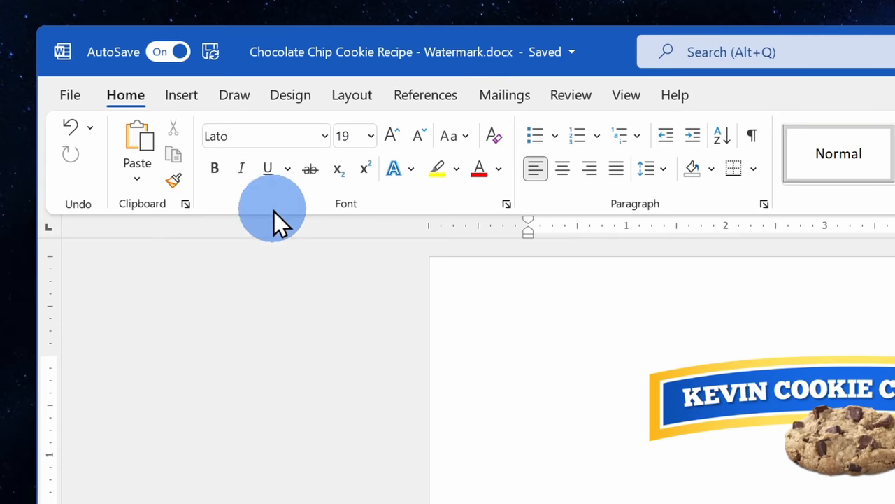
{"action": "mouse_move", "coordinate": [290, 96]}
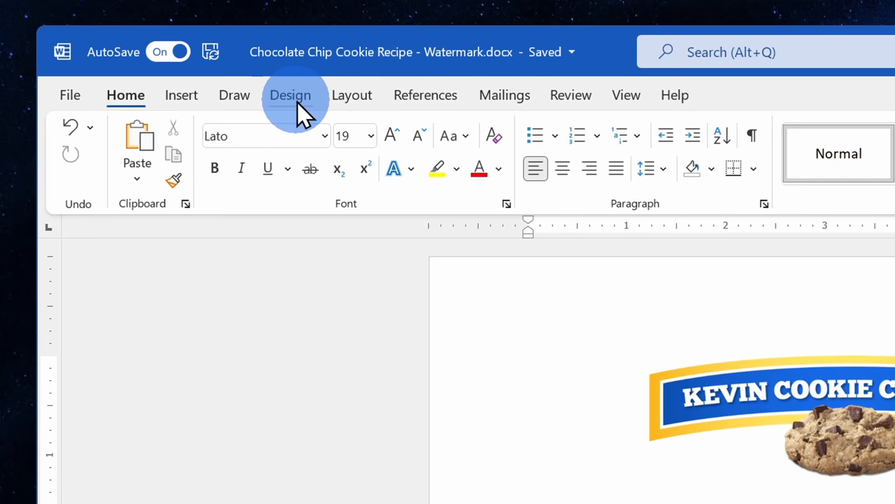
{"action": "left_click", "coordinate": [290, 95]}
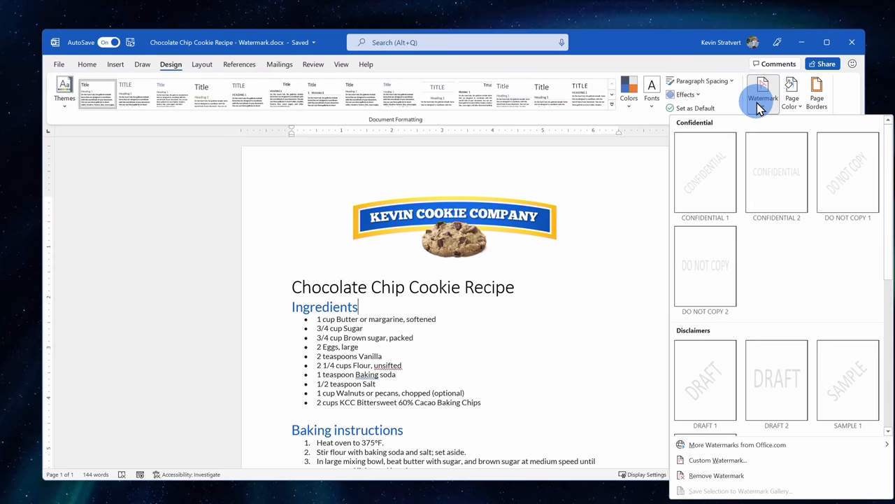
{"action": "mouse_move", "coordinate": [848, 171]}
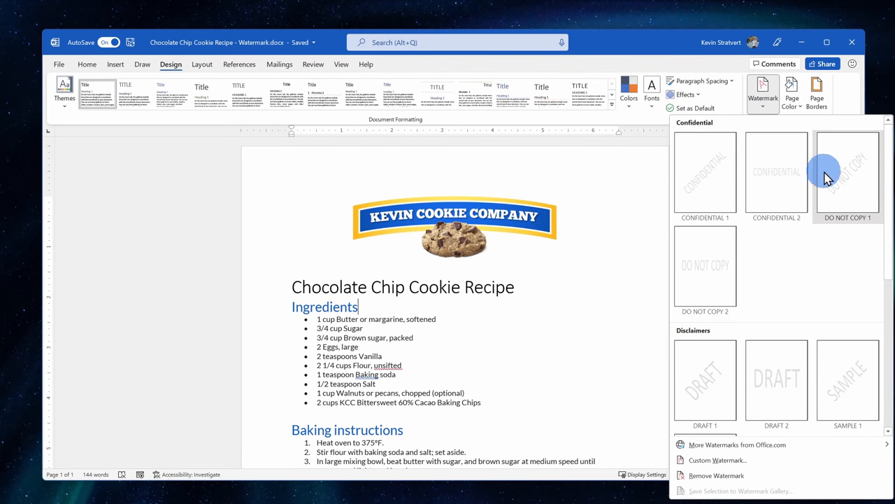
{"action": "mouse_move", "coordinate": [863, 207]}
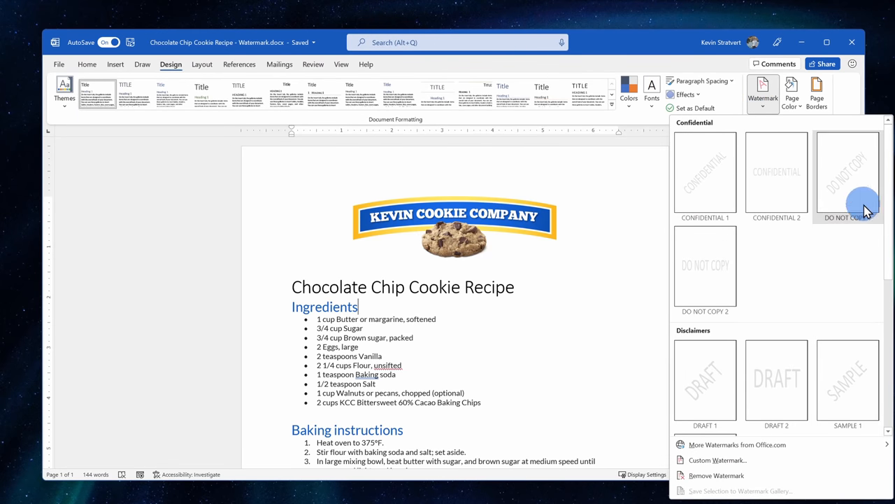
{"action": "scroll", "scroll_direction": "down", "scroll_amount": 3}
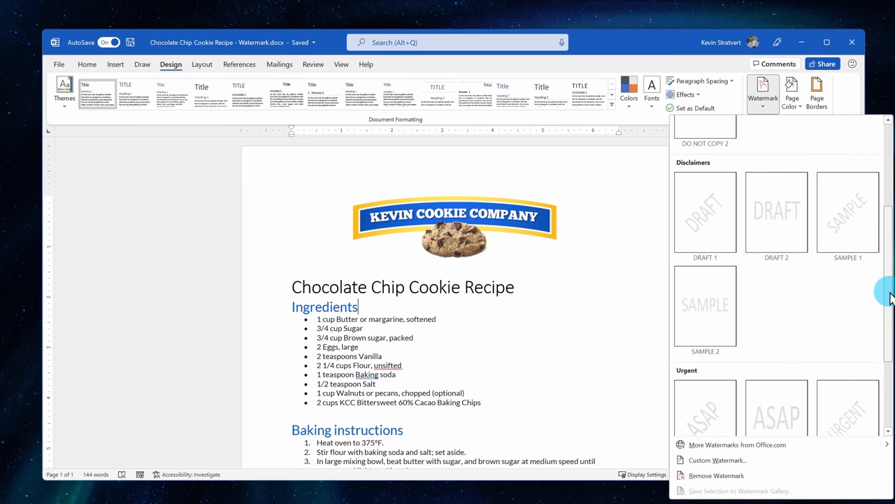
{"action": "scroll", "scroll_direction": "down", "scroll_amount": 3}
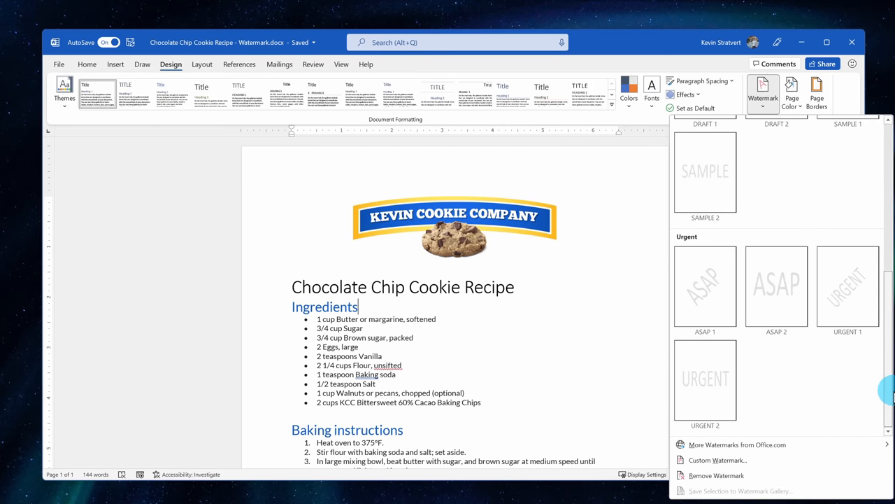
{"action": "left_click", "coordinate": [706, 168]}
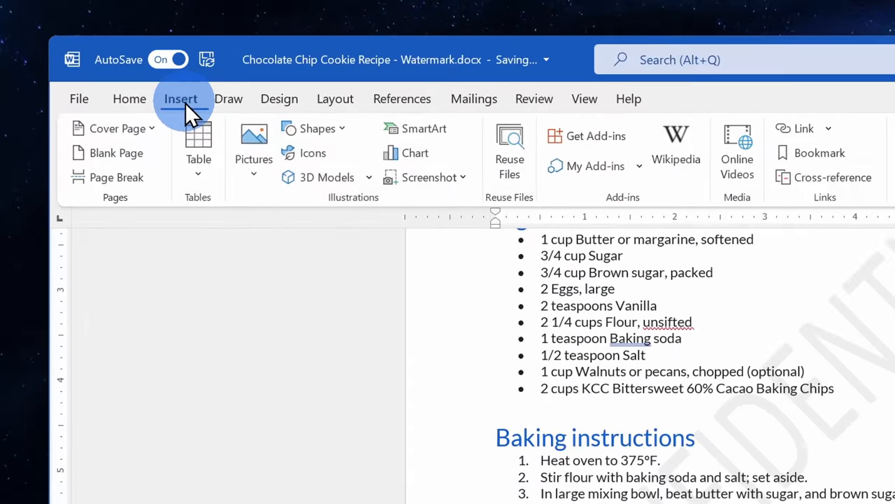
{"action": "scroll", "scroll_direction": "down", "scroll_amount": 3}
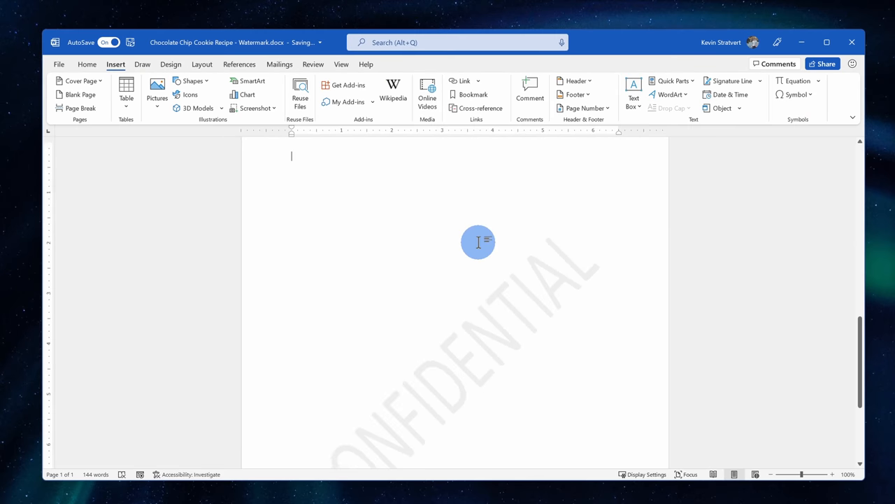
{"action": "scroll", "scroll_direction": "down", "scroll_amount": 3}
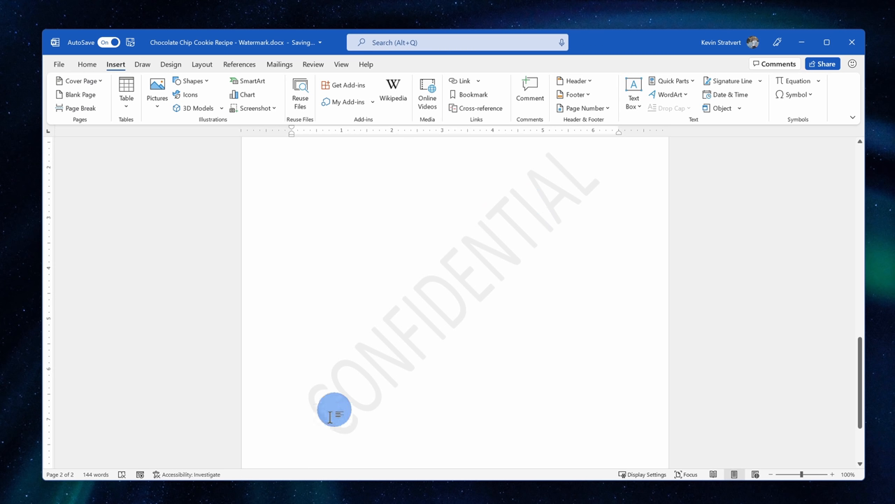
{"action": "scroll", "scroll_direction": "up", "scroll_amount": 3}
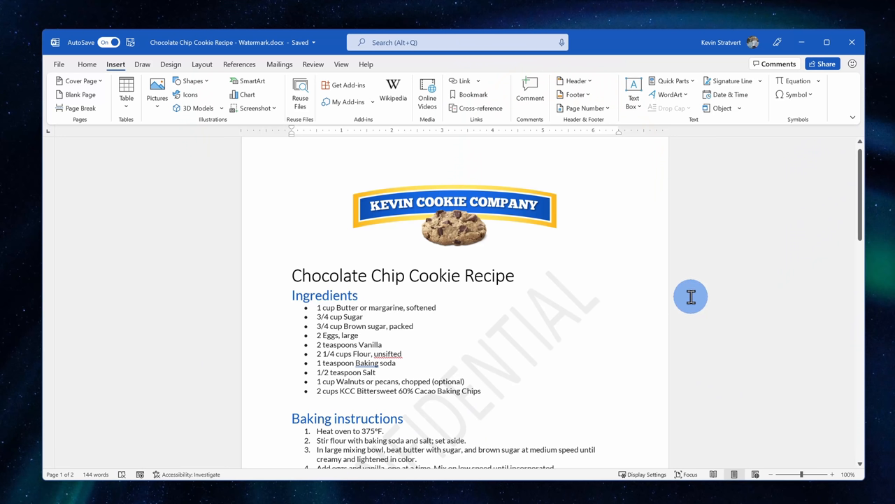
{"action": "mouse_move", "coordinate": [187, 153]}
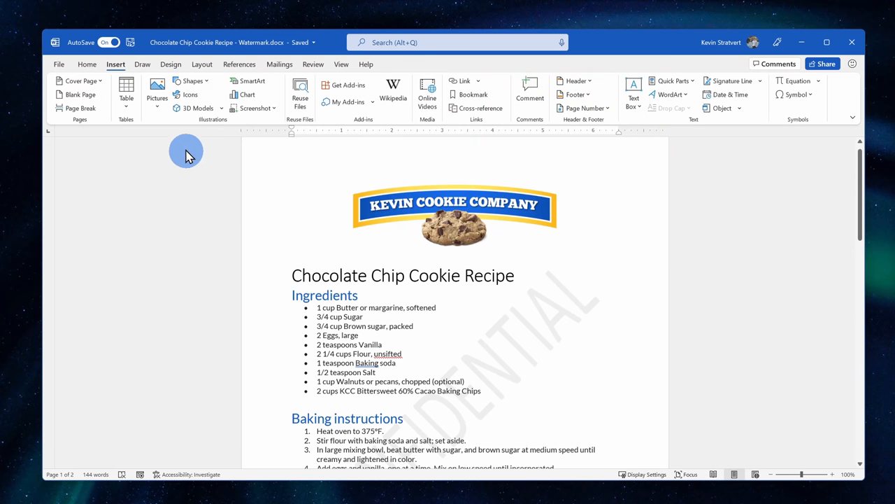
Step: Reach the Custom Watermark settings from the Design watermark gallery
{"action": "left_click", "coordinate": [171, 64]}
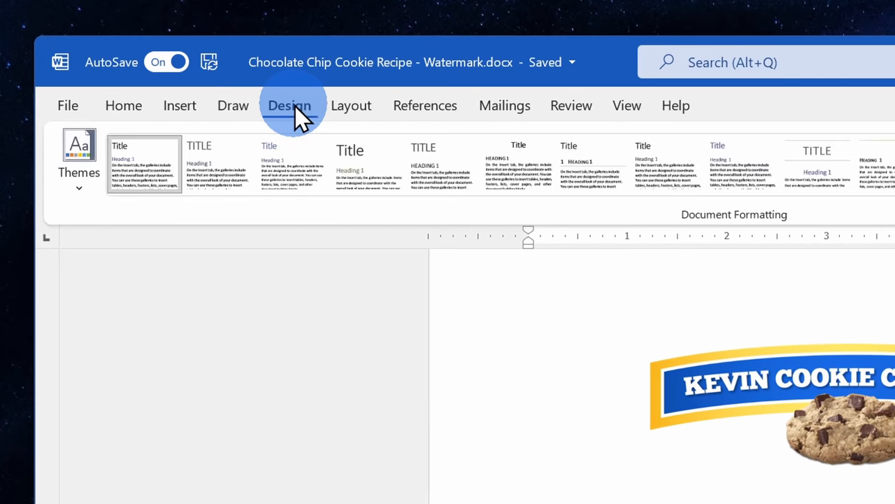
{"action": "left_click", "coordinate": [651, 165]}
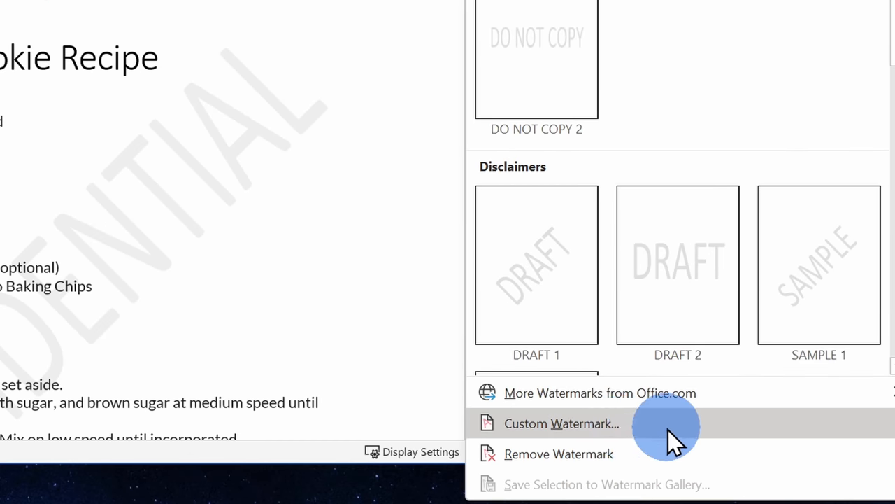
{"action": "mouse_move", "coordinate": [616, 427]}
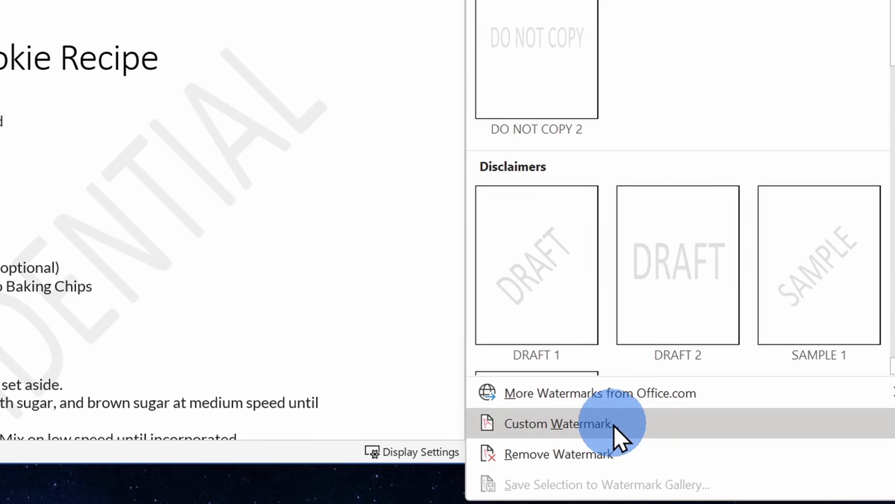
{"action": "left_click", "coordinate": [558, 423]}
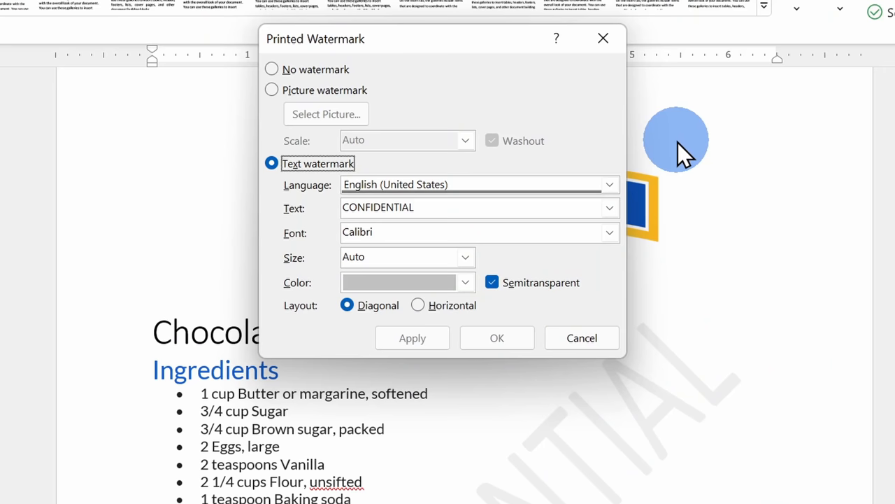
{"action": "mouse_move", "coordinate": [364, 171]}
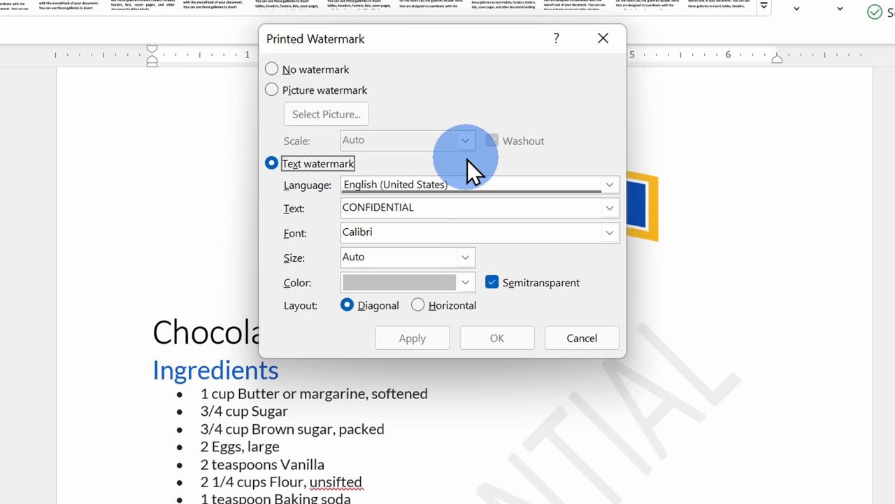
{"action": "mouse_move", "coordinate": [580, 185]}
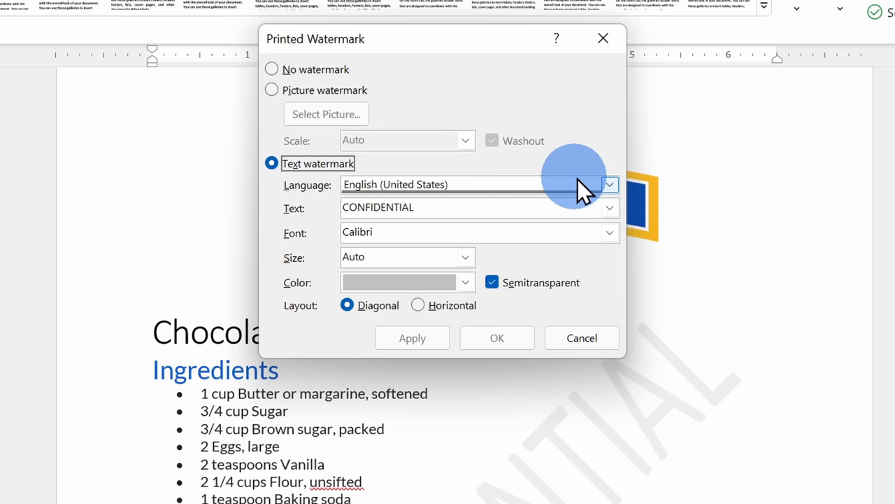
{"action": "mouse_move", "coordinate": [539, 199]}
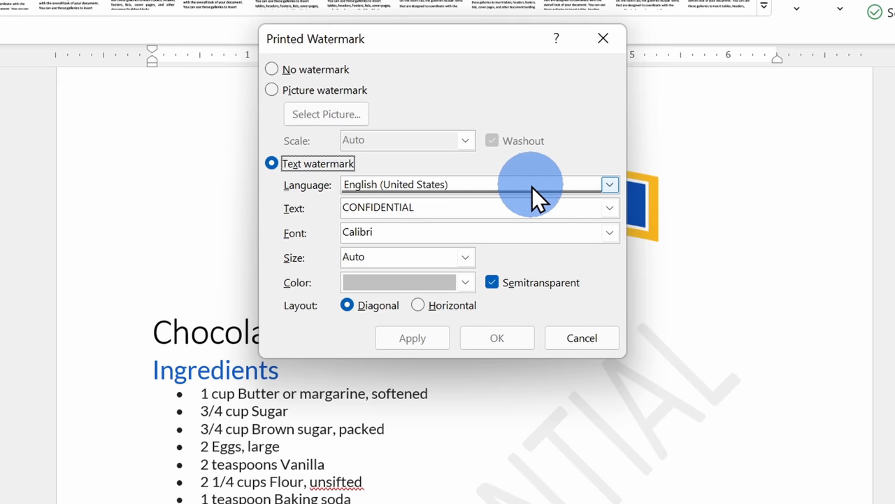
Step: Enter 'TOP SECRET - DO NOT SHARE' as the text watermark
{"action": "left_click", "coordinate": [608, 207]}
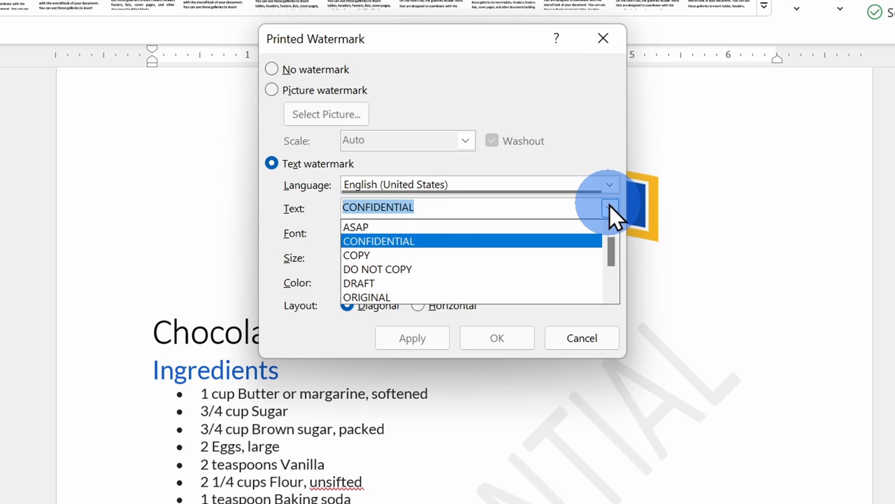
{"action": "scroll", "scroll_direction": "down", "scroll_amount": 3}
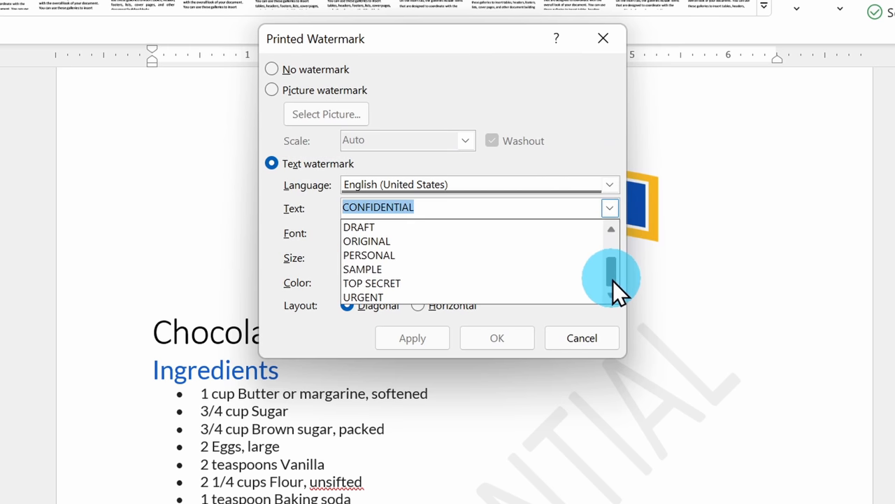
{"action": "scroll", "scroll_direction": "up", "scroll_amount": 3}
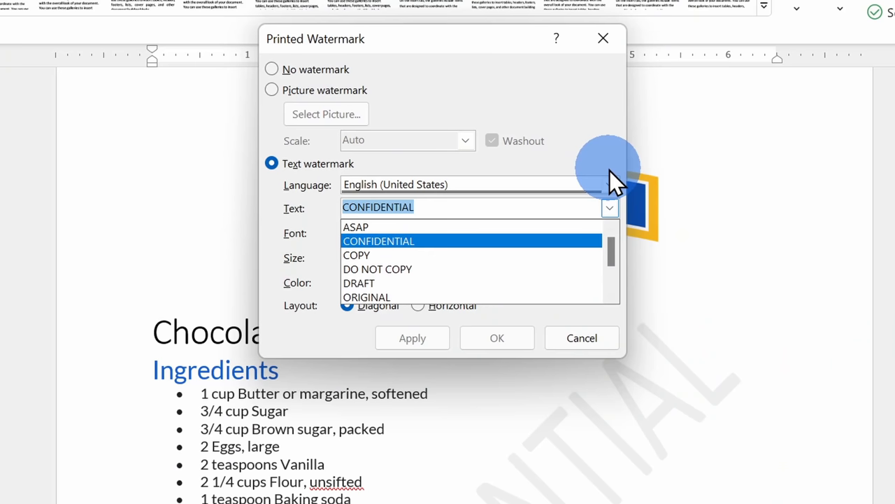
{"action": "type", "text": "TOP SECRET - DO NOT SHARE"}
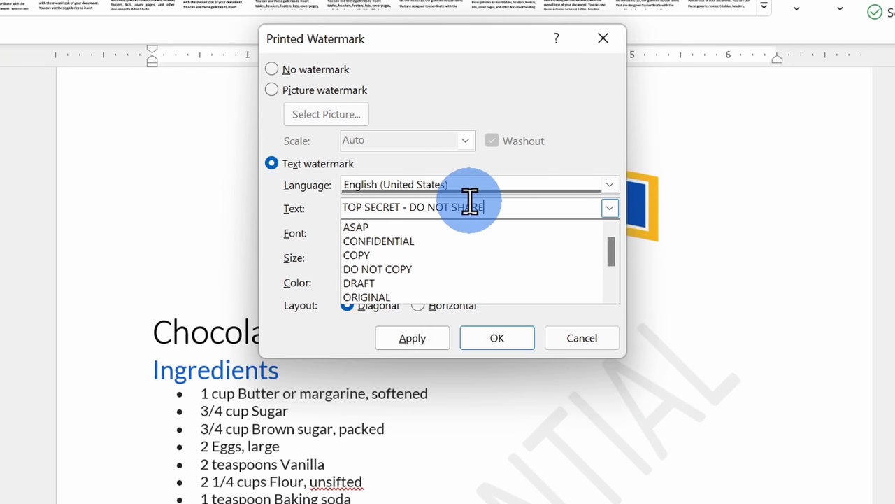
{"action": "left_click", "coordinate": [608, 207]}
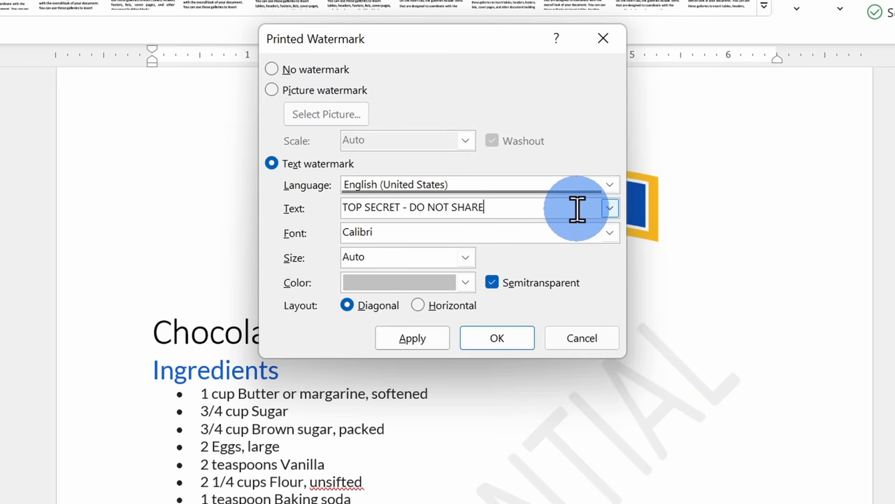
Step: Keep the font and Auto size, choose an orange colour and apply the watermark
{"action": "left_click", "coordinate": [608, 232]}
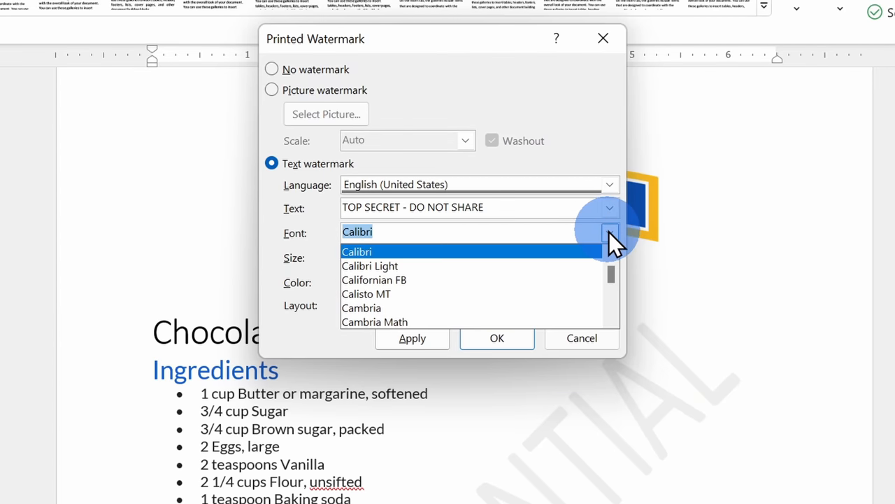
{"action": "left_click", "coordinate": [464, 258]}
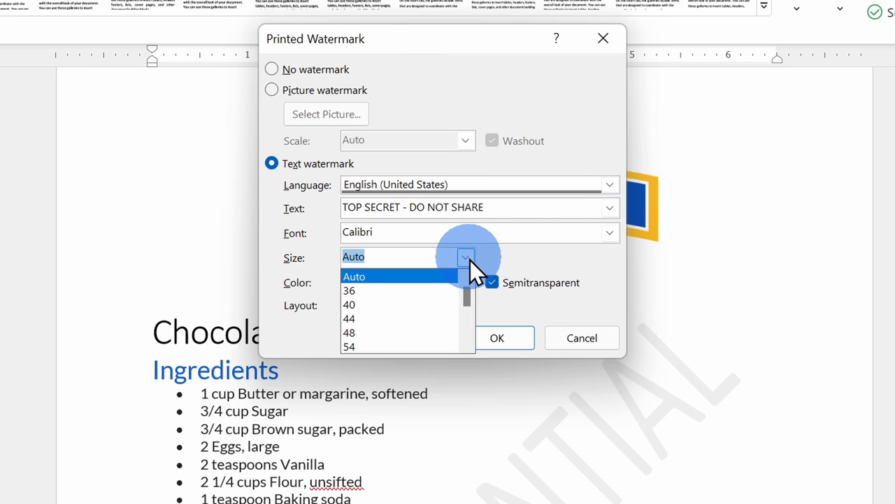
{"action": "mouse_move", "coordinate": [455, 286]}
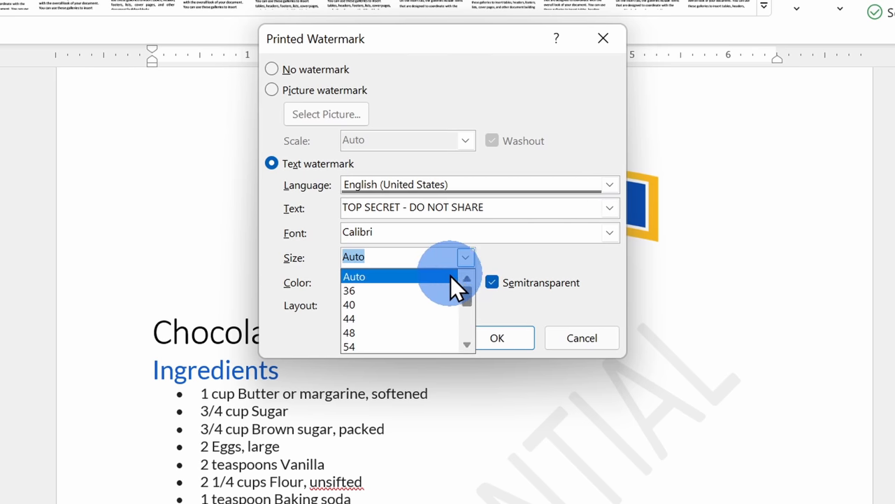
{"action": "left_click", "coordinate": [354, 276]}
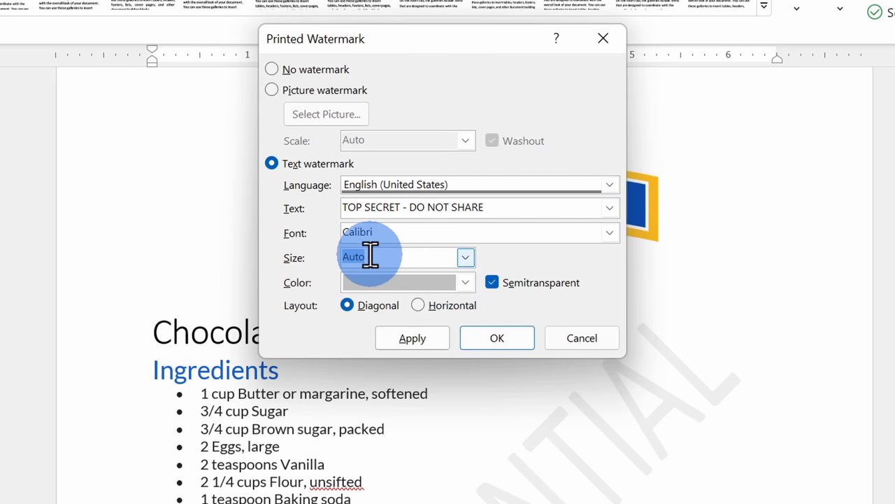
{"action": "left_click", "coordinate": [465, 282]}
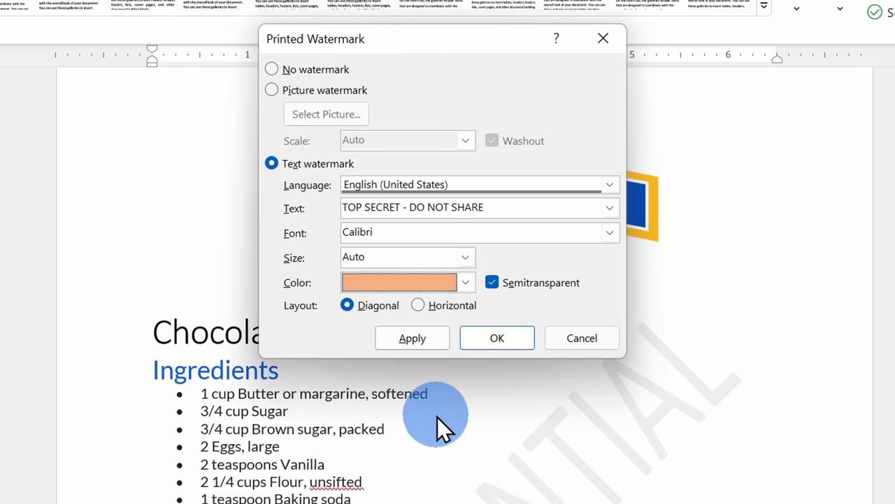
{"action": "left_click", "coordinate": [412, 338]}
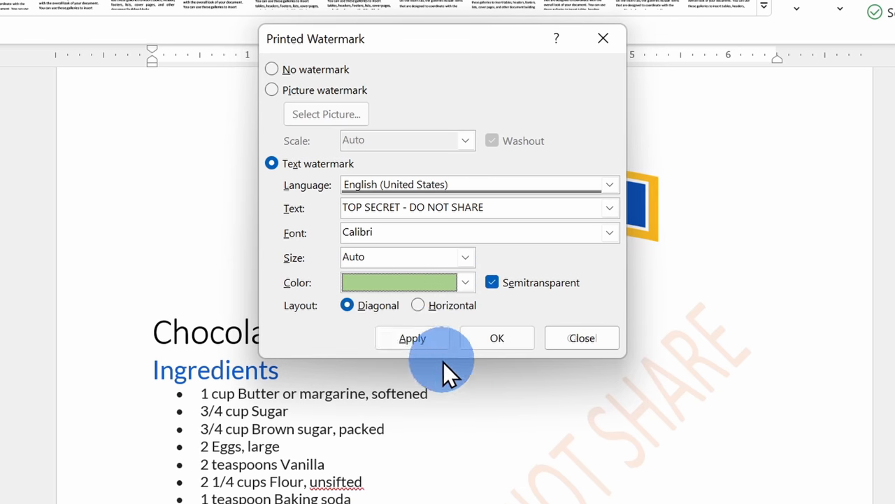
Step: Recolour the watermark green, then apply it opaque and semitransparent again to compare
{"action": "left_click", "coordinate": [411, 337]}
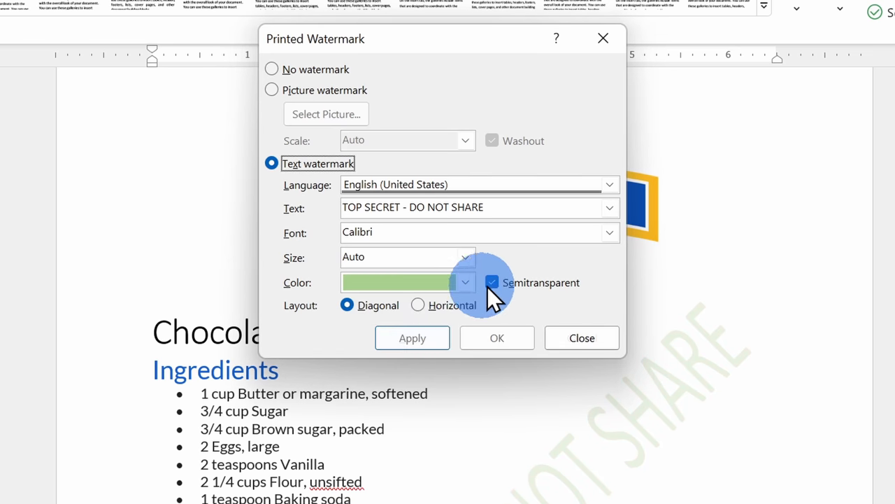
{"action": "mouse_move", "coordinate": [521, 294]}
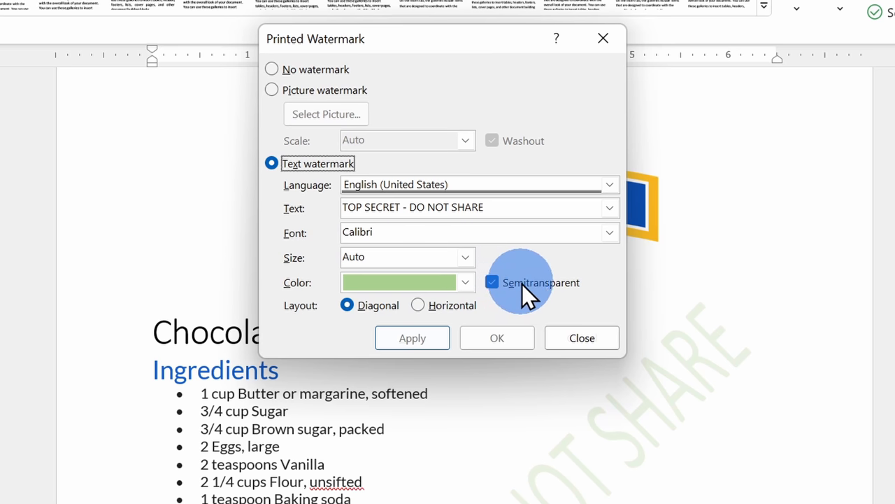
{"action": "mouse_move", "coordinate": [504, 297]}
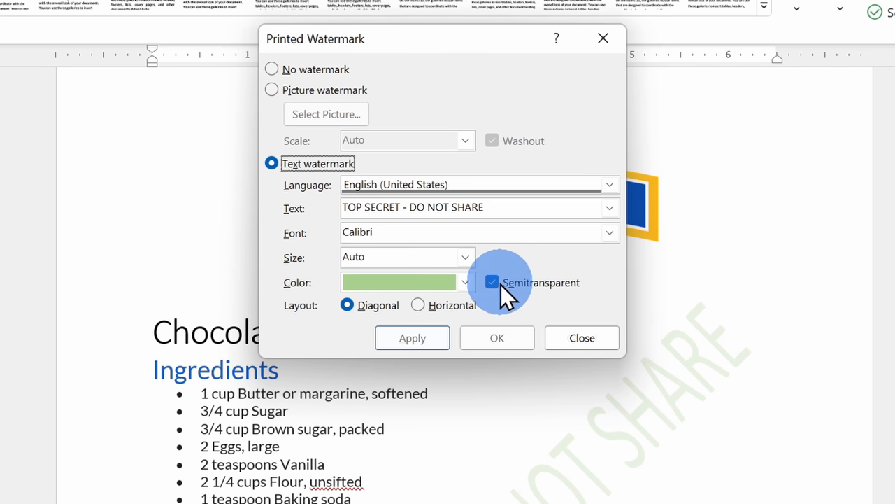
{"action": "left_click", "coordinate": [492, 283]}
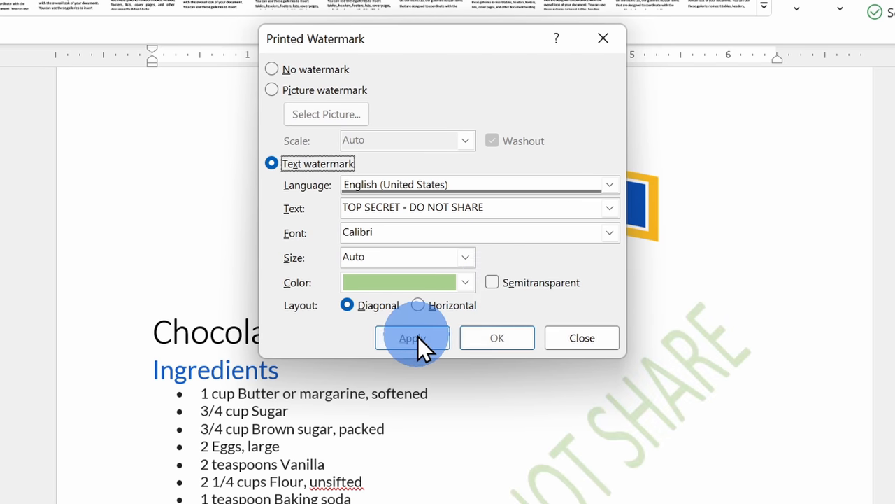
{"action": "left_click", "coordinate": [492, 283]}
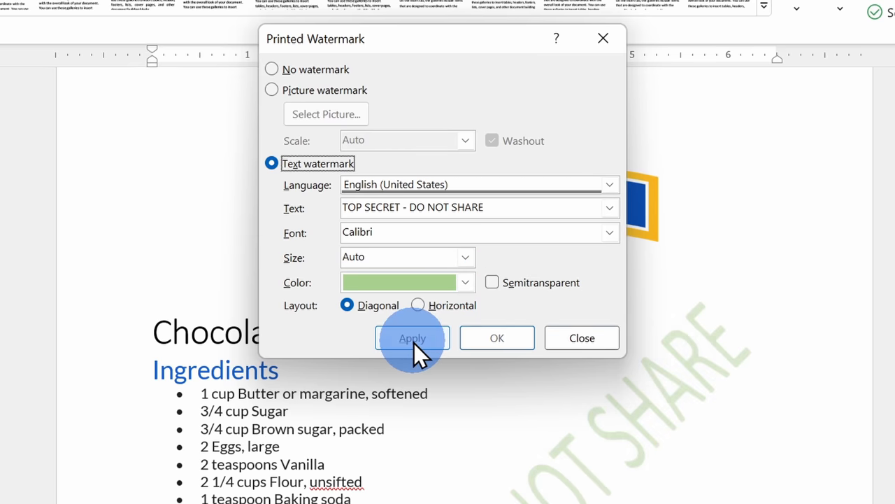
{"action": "left_click", "coordinate": [492, 283]}
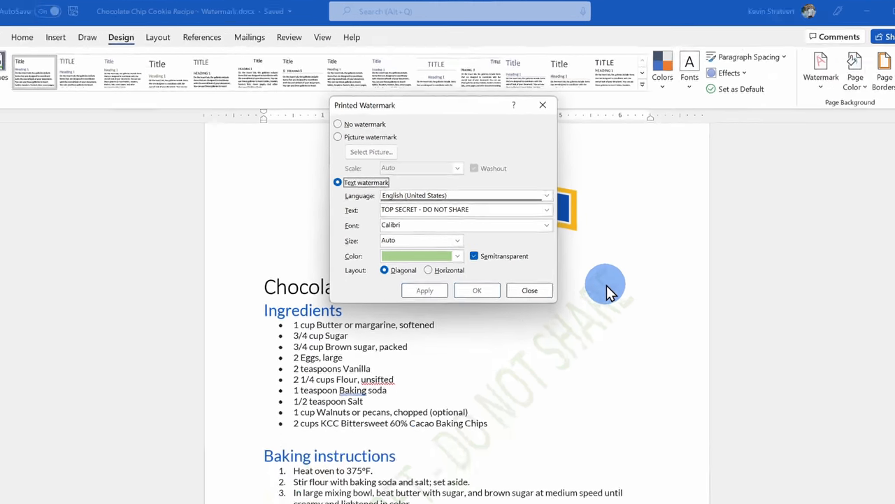
{"action": "left_click", "coordinate": [868, 11]}
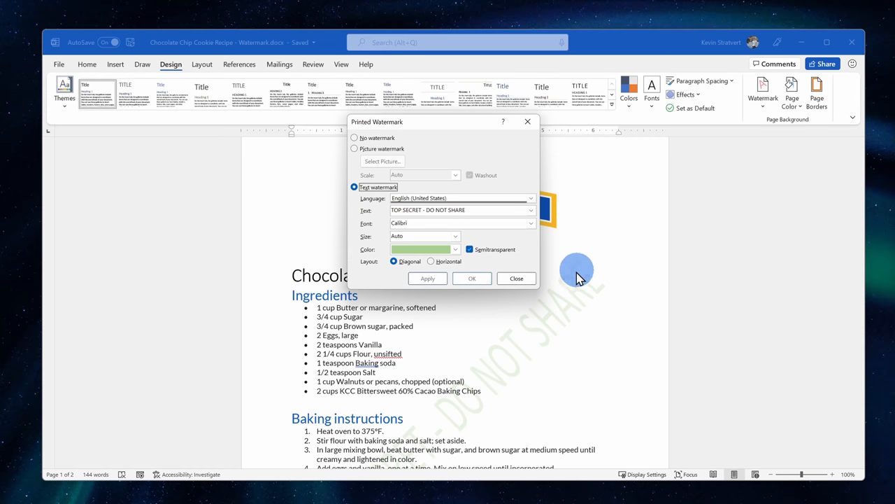
{"action": "left_click", "coordinate": [431, 262]}
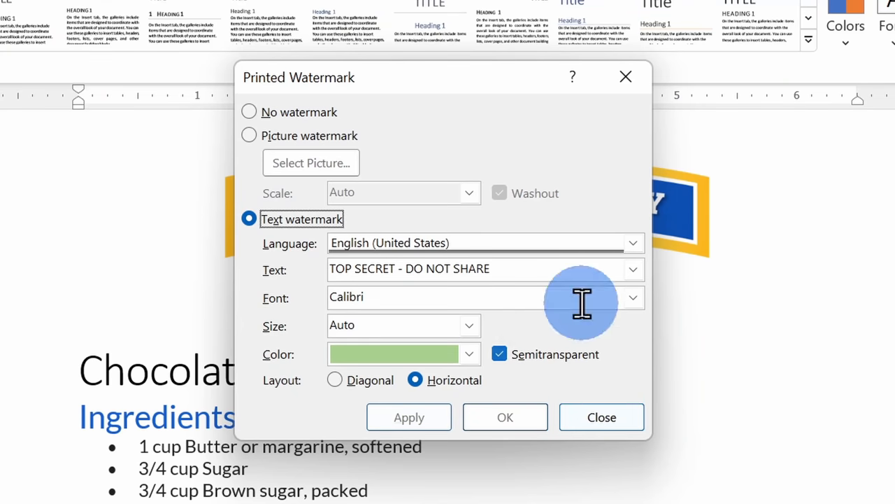
Step: Switch to Picture watermark and start selecting the image file
{"action": "left_click", "coordinate": [249, 134]}
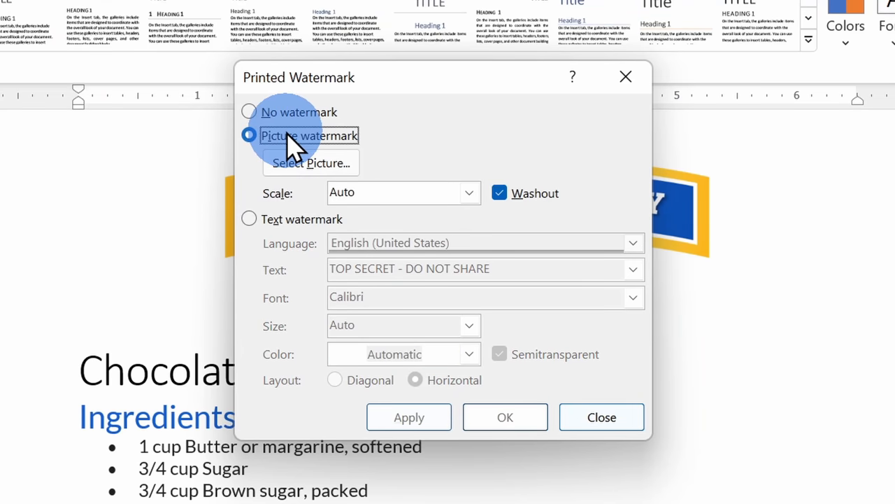
{"action": "mouse_move", "coordinate": [310, 163]}
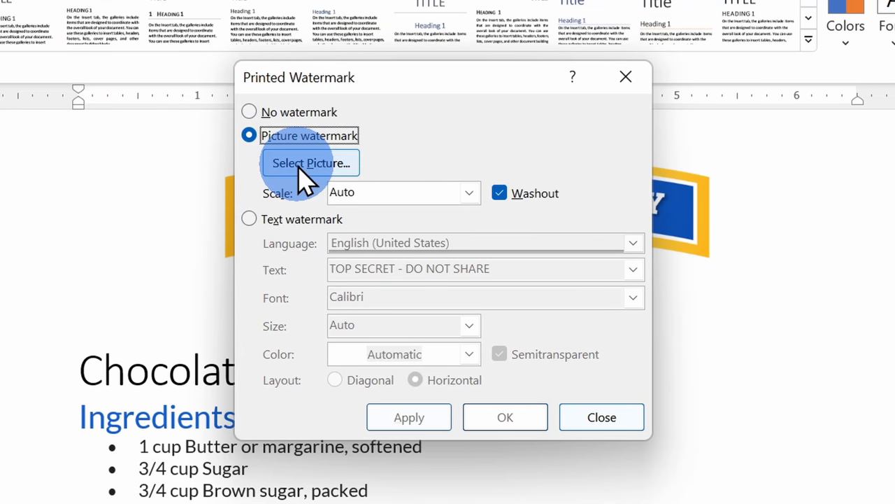
{"action": "left_click", "coordinate": [310, 162]}
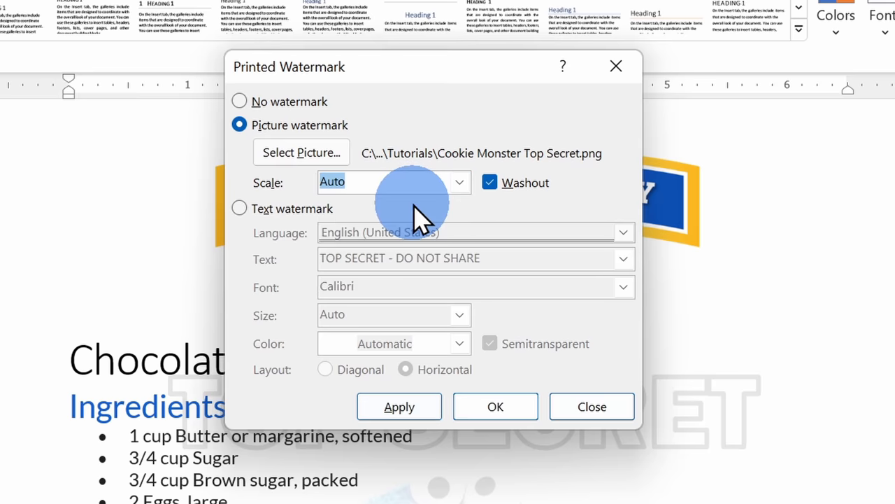
{"action": "mouse_move", "coordinate": [489, 185]}
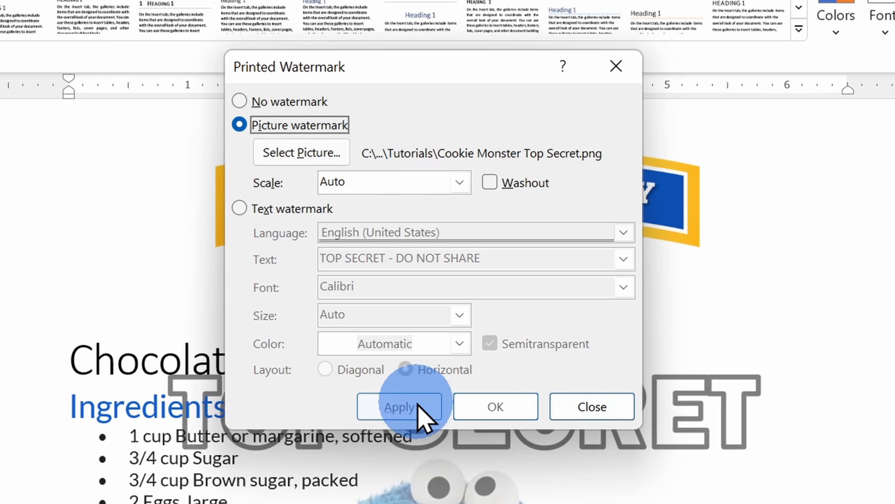
Step: Apply the Cookie Monster Top Secret.png watermark and compare it with Washout off and on
{"action": "left_click", "coordinate": [489, 182]}
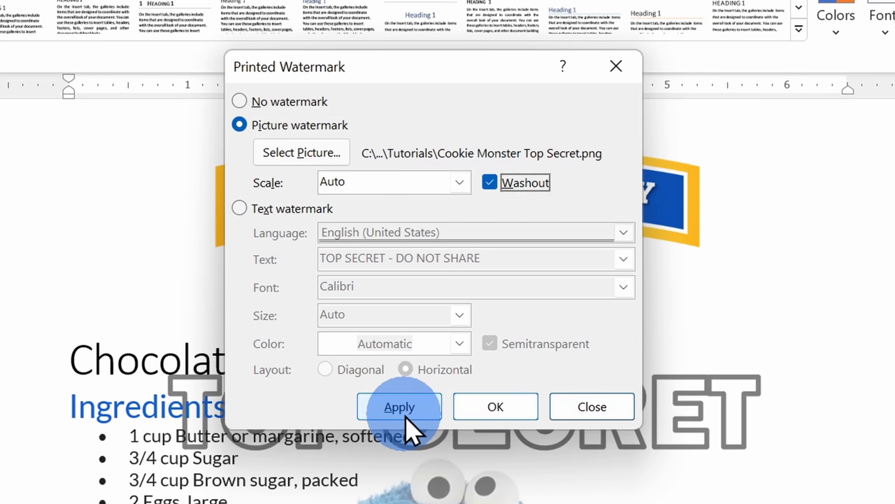
{"action": "left_click", "coordinate": [399, 406]}
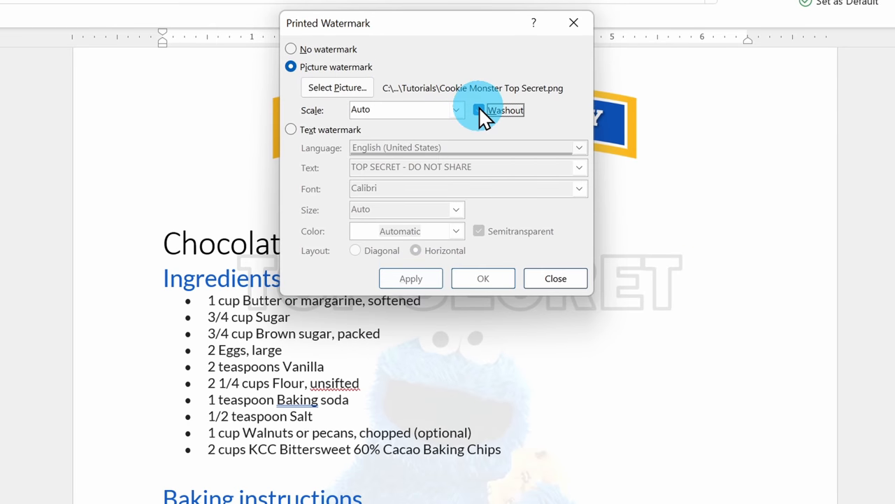
{"action": "left_click", "coordinate": [479, 109]}
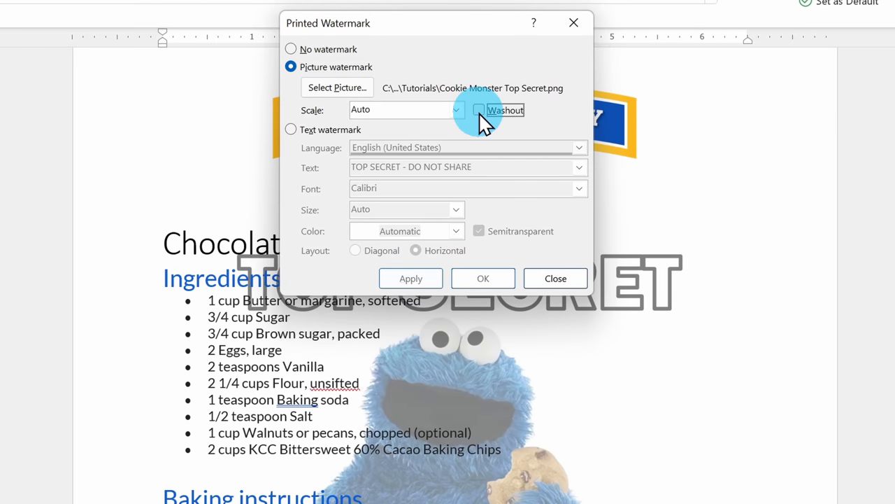
{"action": "left_click", "coordinate": [478, 109]}
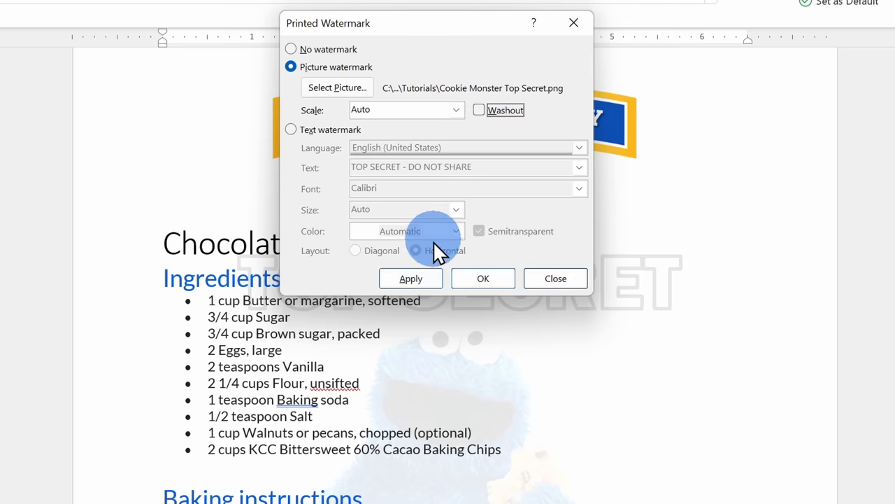
{"action": "left_click", "coordinate": [478, 109]}
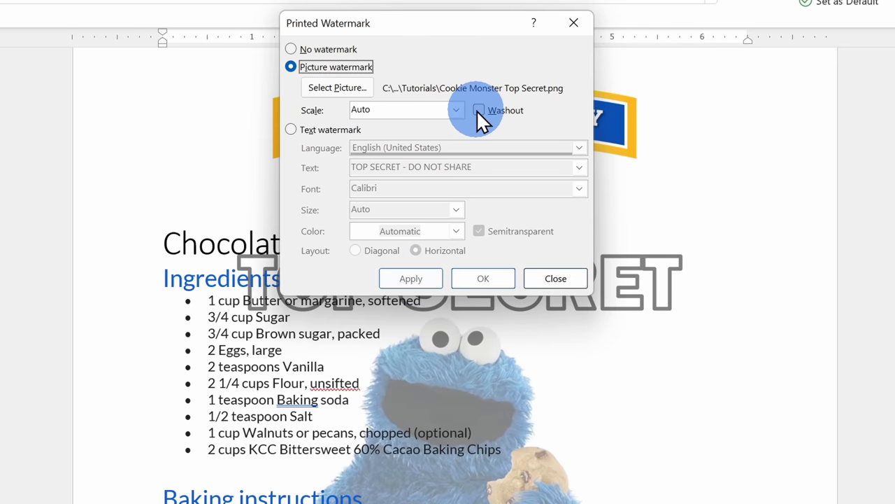
{"action": "left_click", "coordinate": [478, 110]}
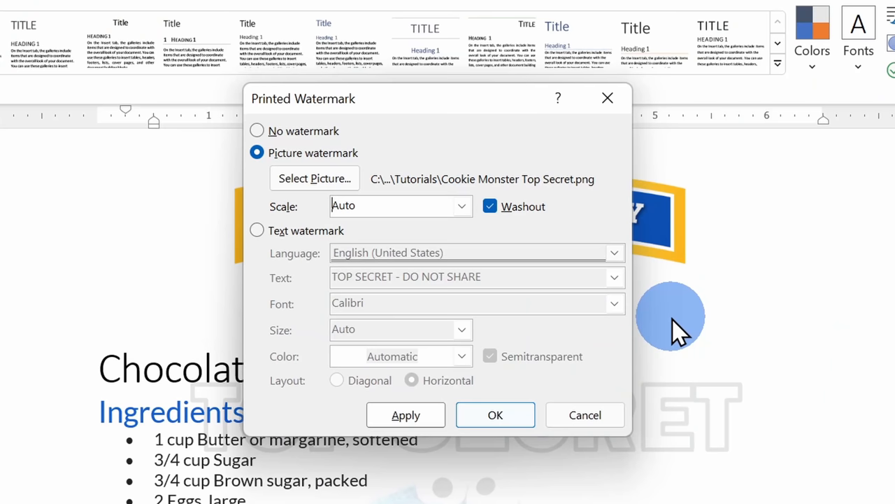
{"action": "mouse_move", "coordinate": [329, 133]}
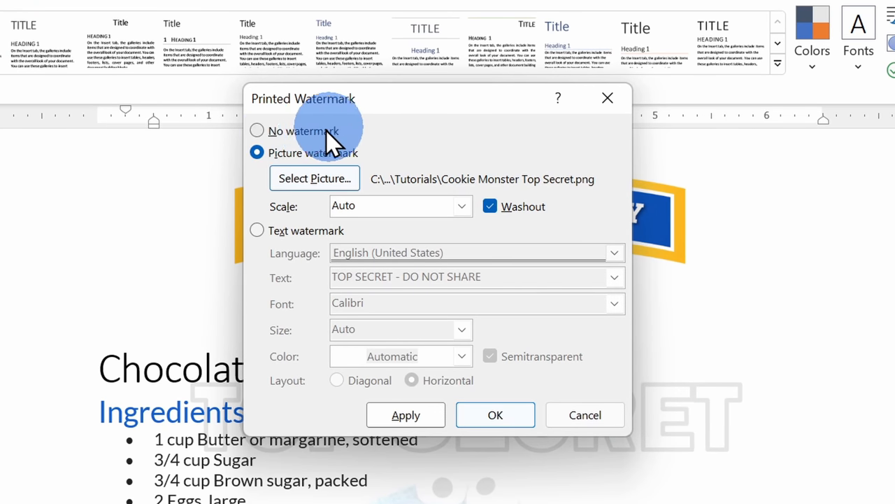
Step: Close the Printed Watermark dialog, keeping the washed-out picture watermark
{"action": "left_click", "coordinate": [495, 414]}
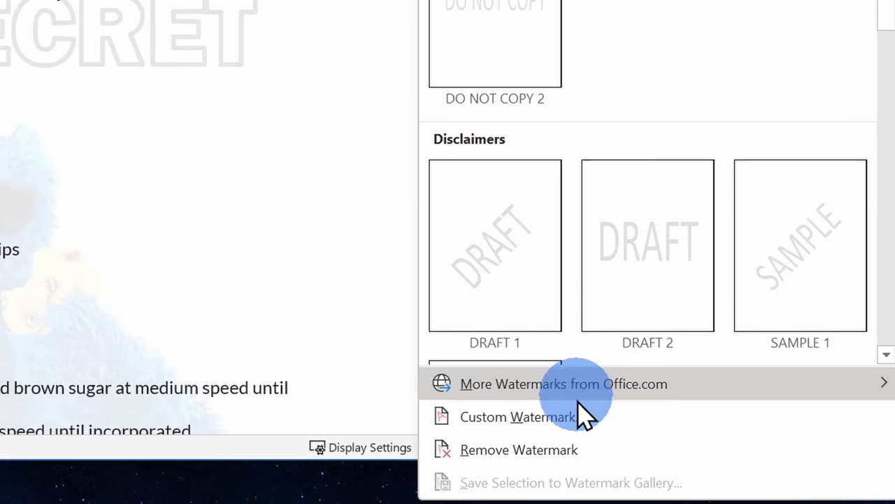
{"action": "mouse_move", "coordinate": [462, 461]}
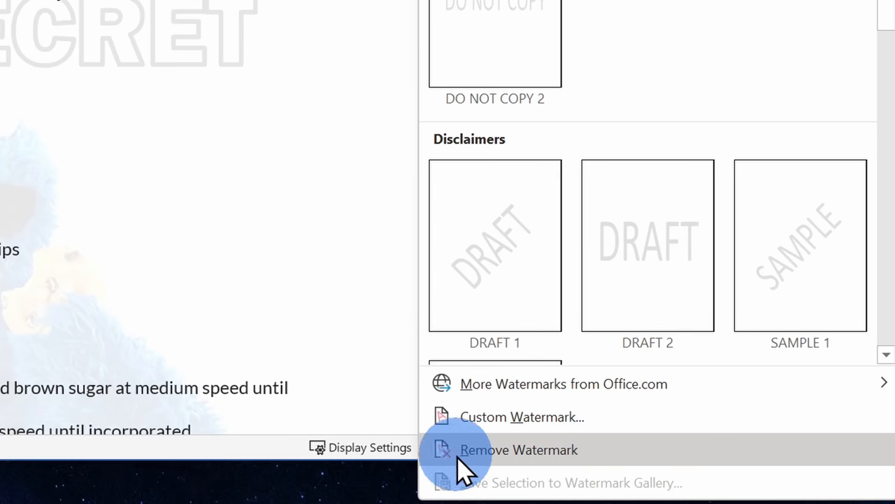